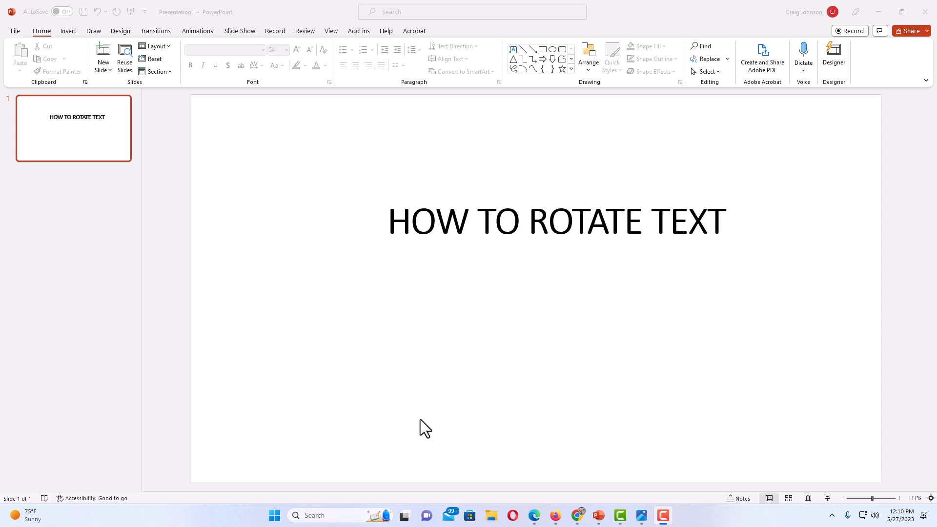
mouse_move(457, 416)
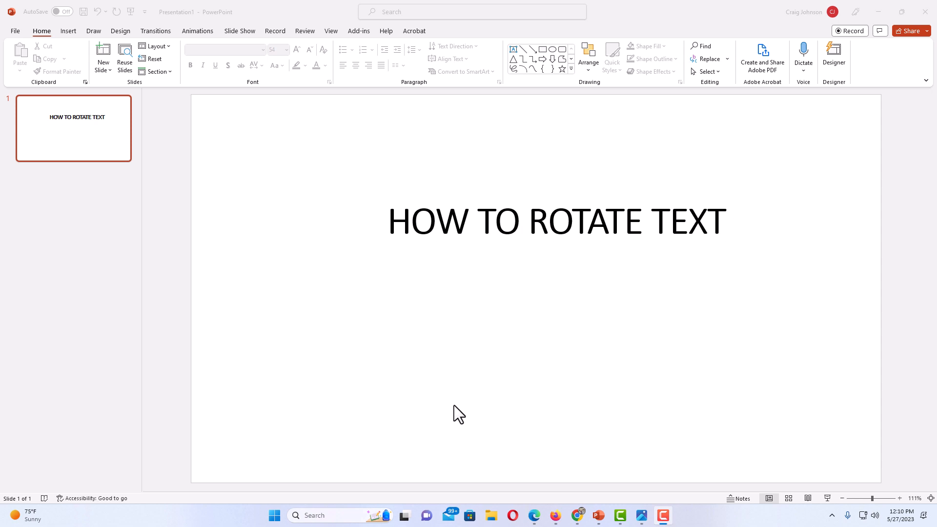
mouse_move(482, 391)
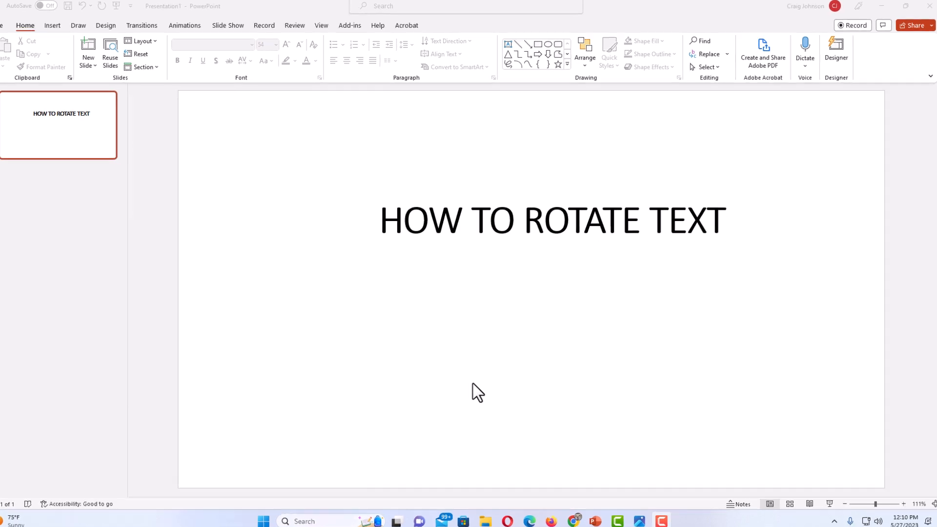
Step: Select the HOW TO ROTATE TEXT title box and tilt it upward toward the right
key(F5)
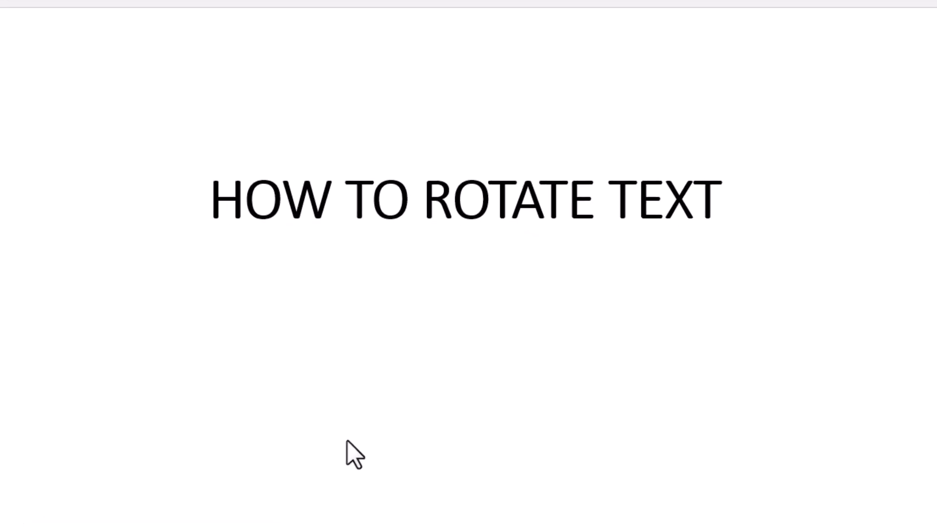
click(467, 197)
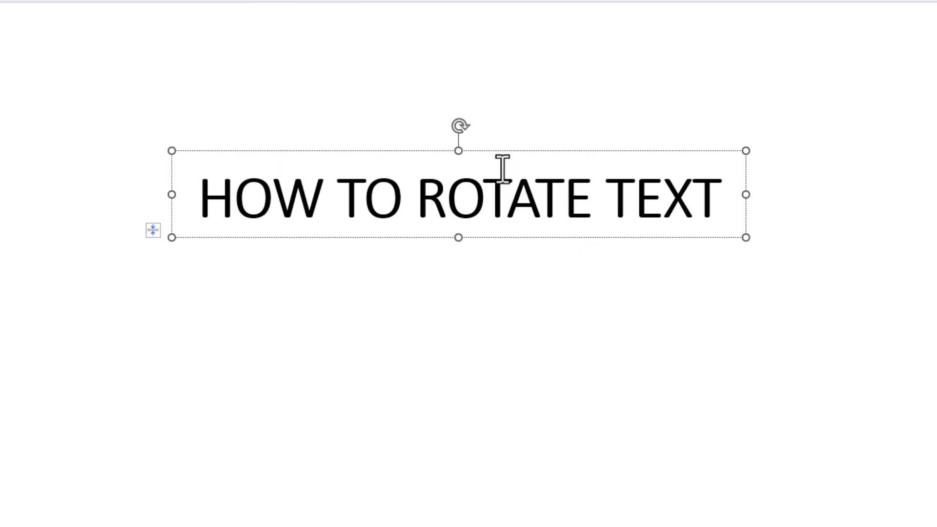
mouse_move(460, 125)
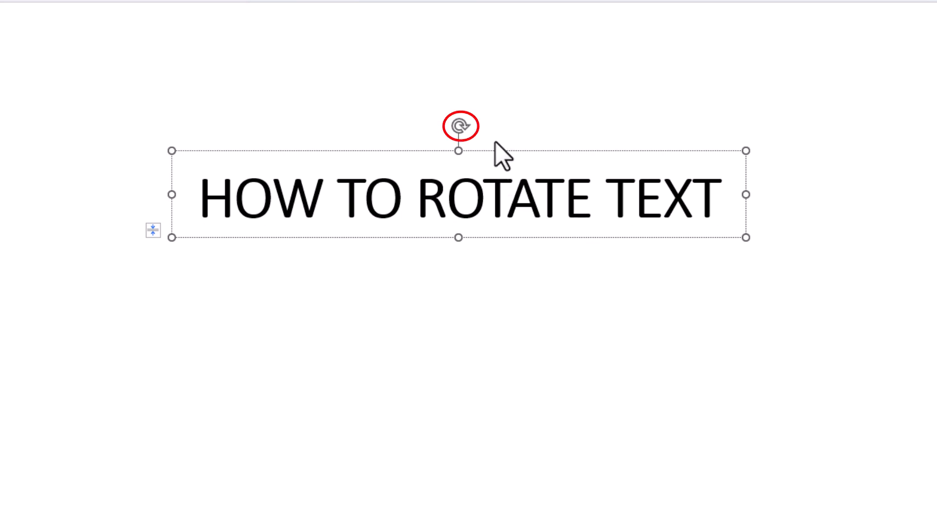
click(413, 197)
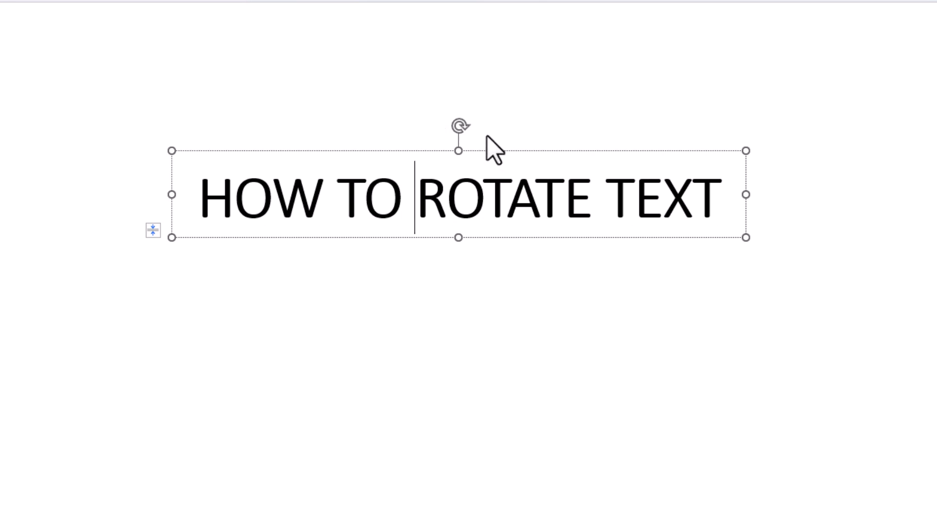
mouse_move(459, 124)
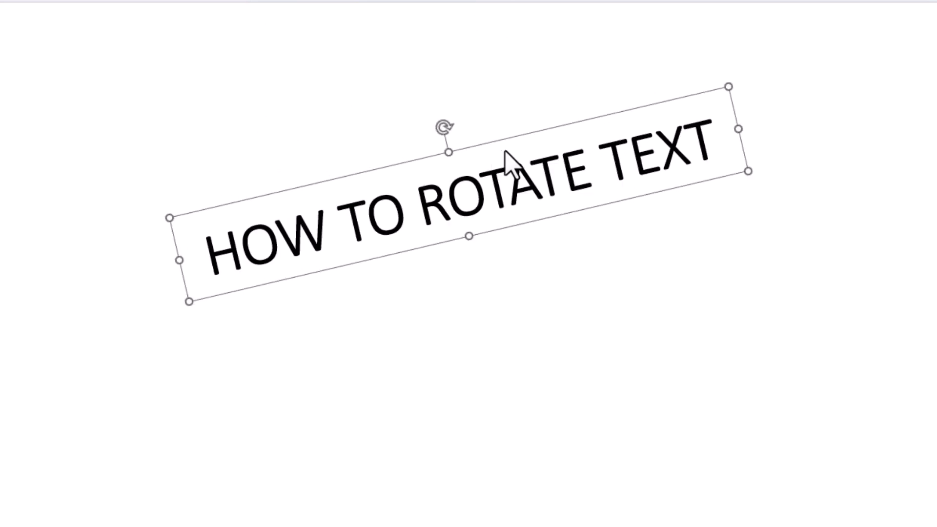
mouse_move(511, 144)
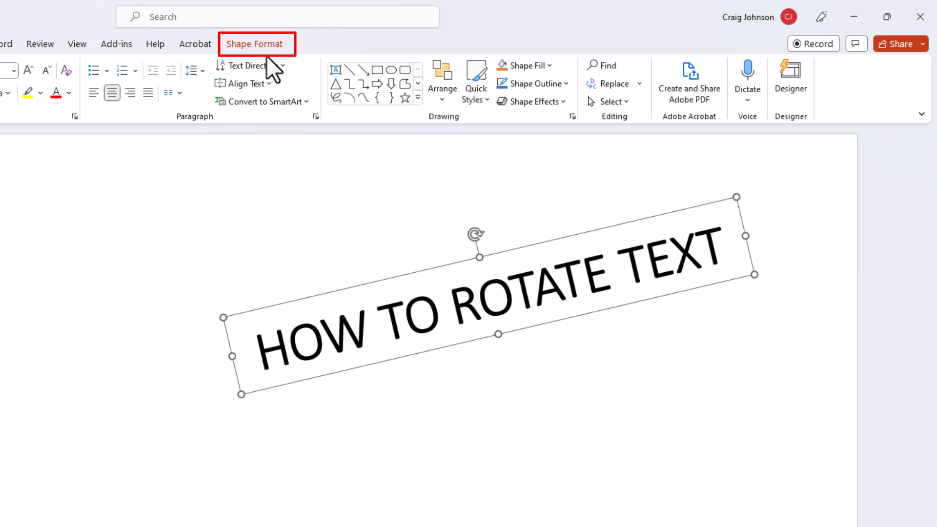
Step: From Shape Format, open the Rotate menu to preview Rotate 90° and Flip options
click(253, 44)
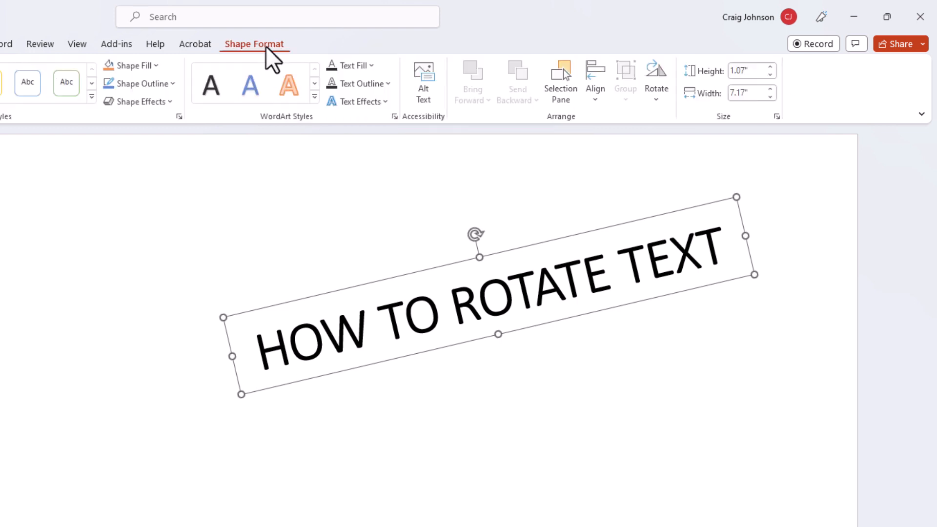
mouse_move(461, 199)
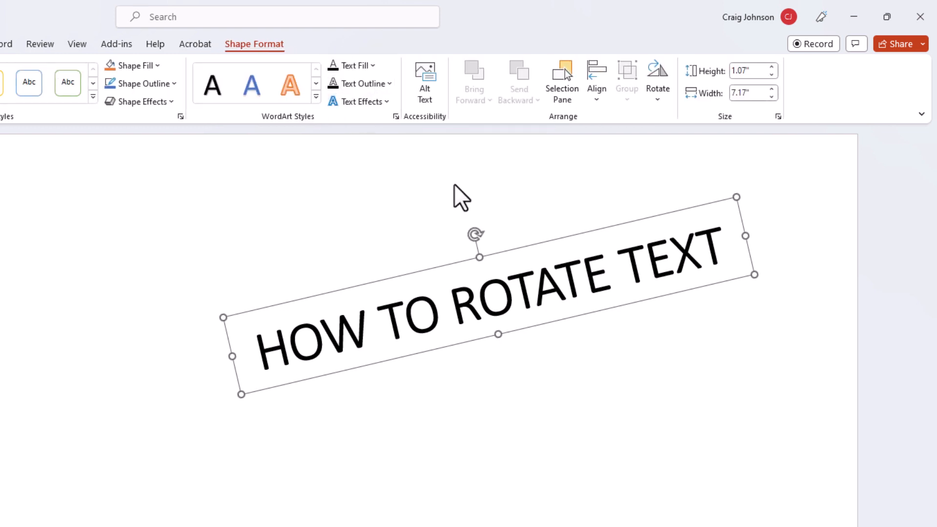
mouse_move(607, 144)
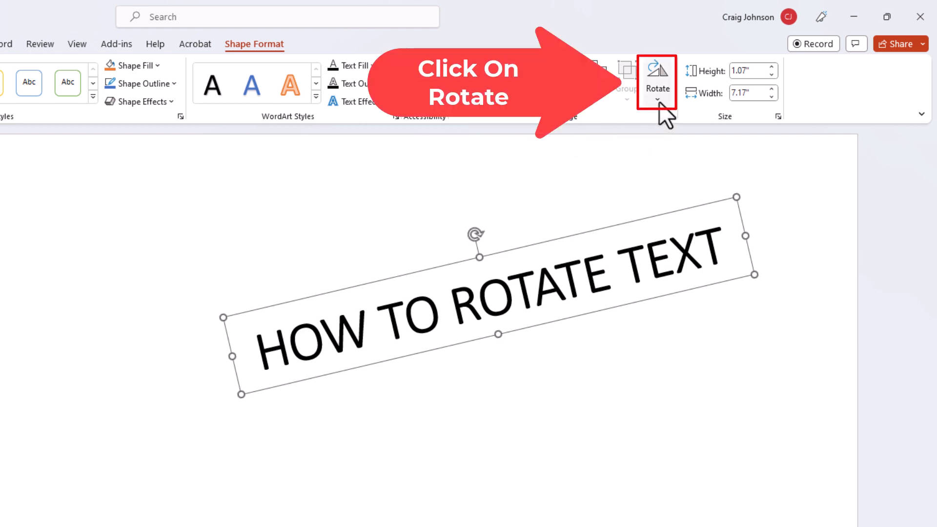
click(657, 82)
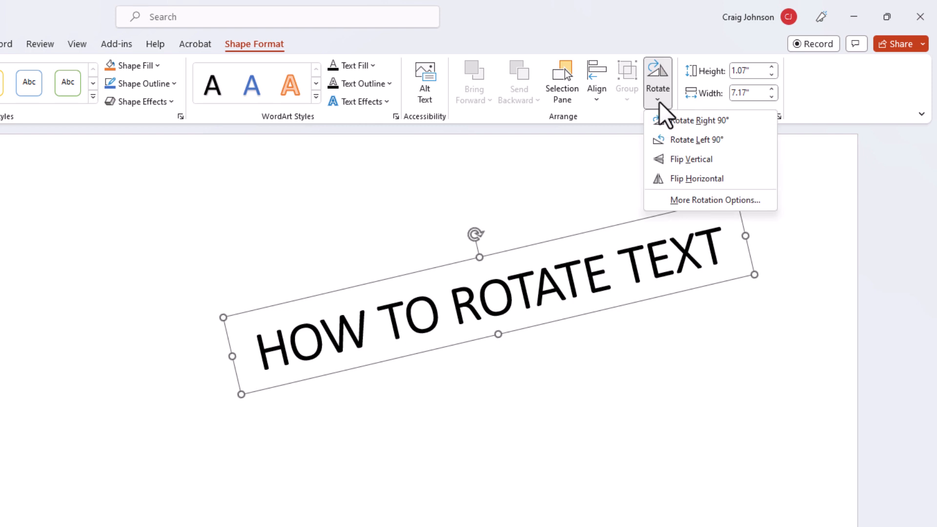
mouse_move(693, 125)
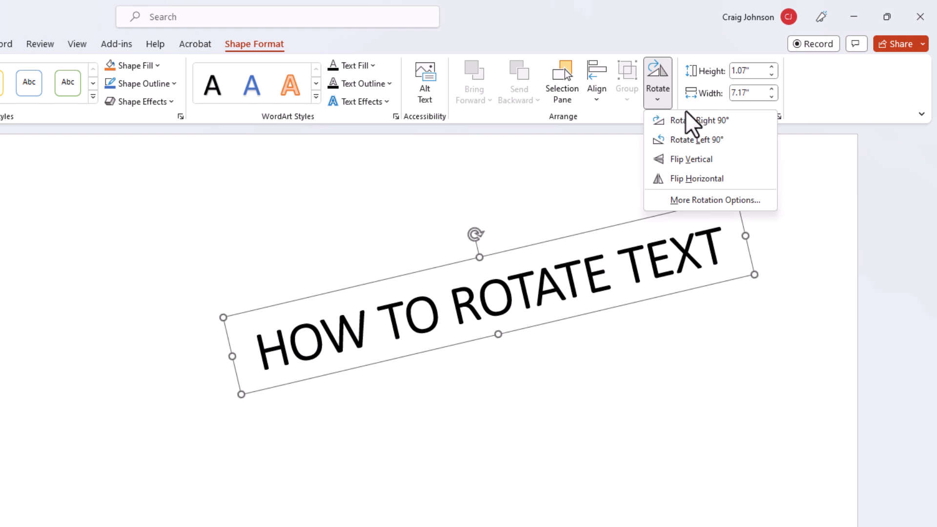
click(698, 120)
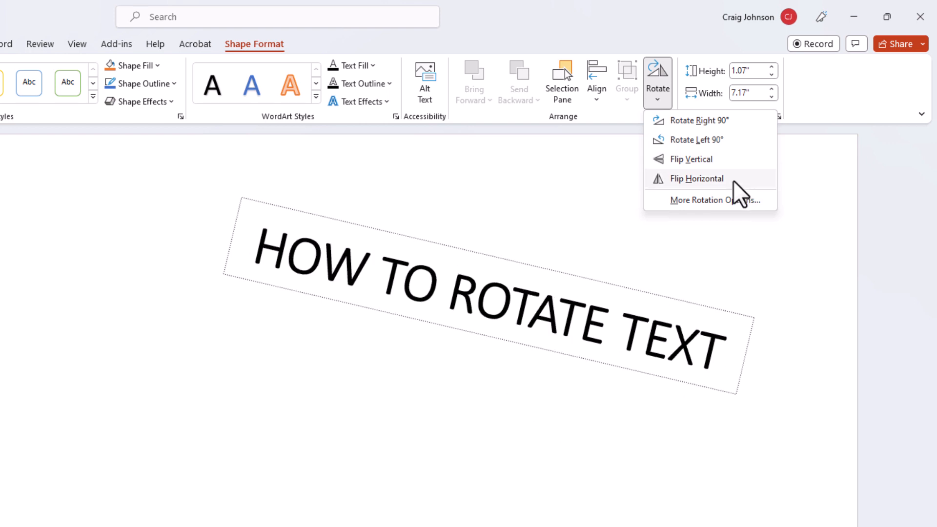
click(698, 120)
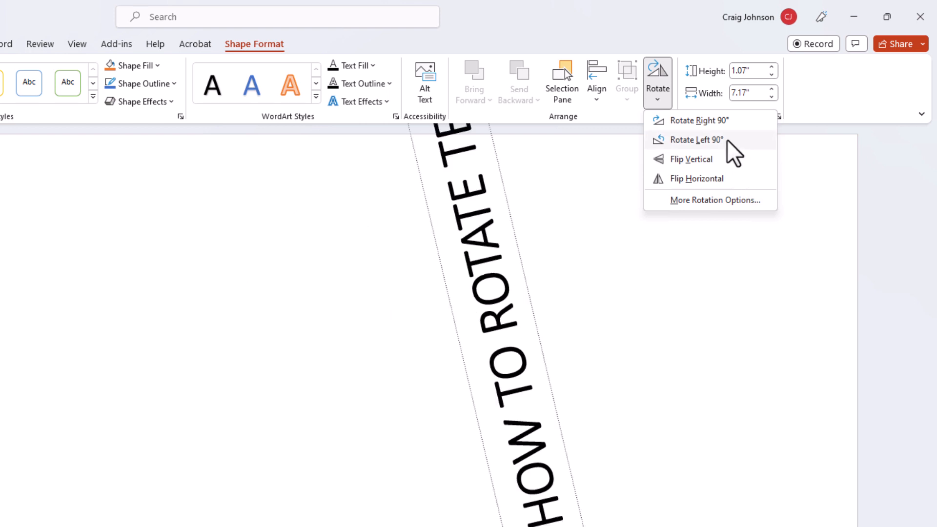
click(695, 139)
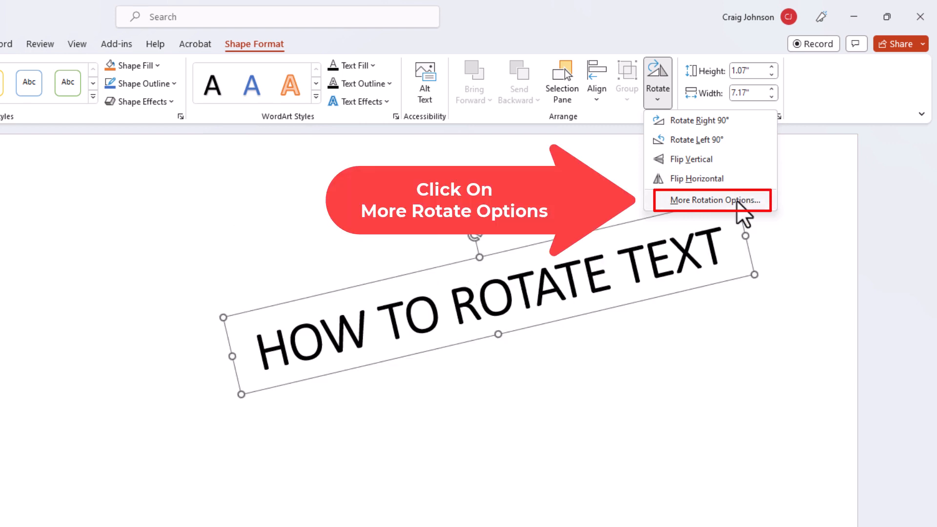
Step: Open More Rotation Options to view the title's 347° rotation, toggling the Size section
click(712, 200)
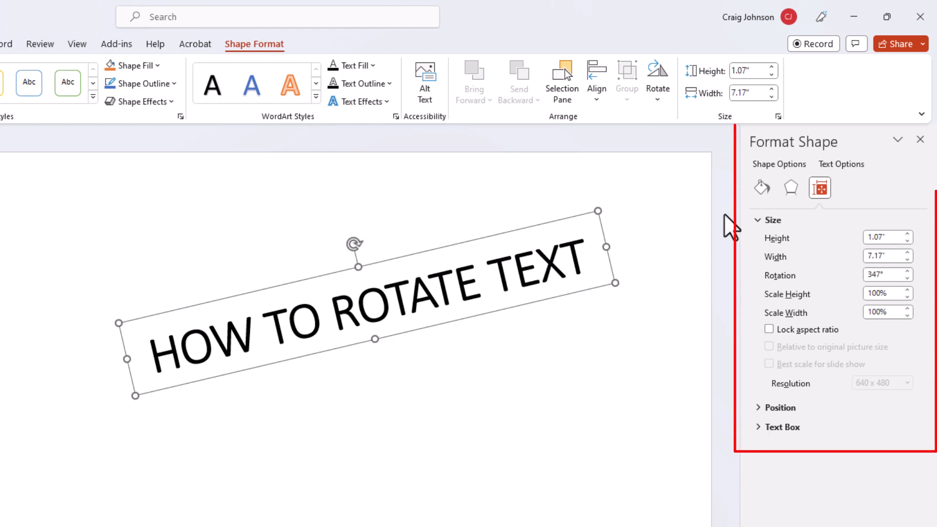
mouse_move(767, 176)
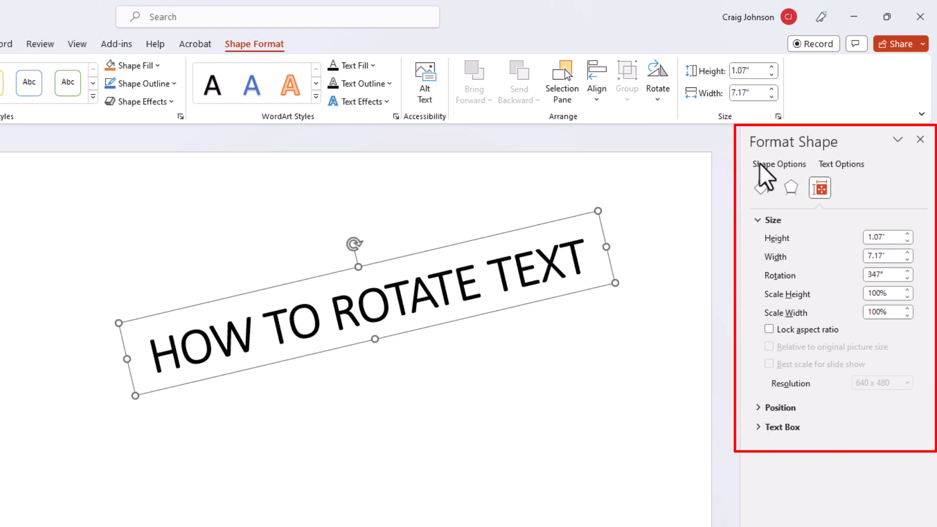
mouse_move(746, 260)
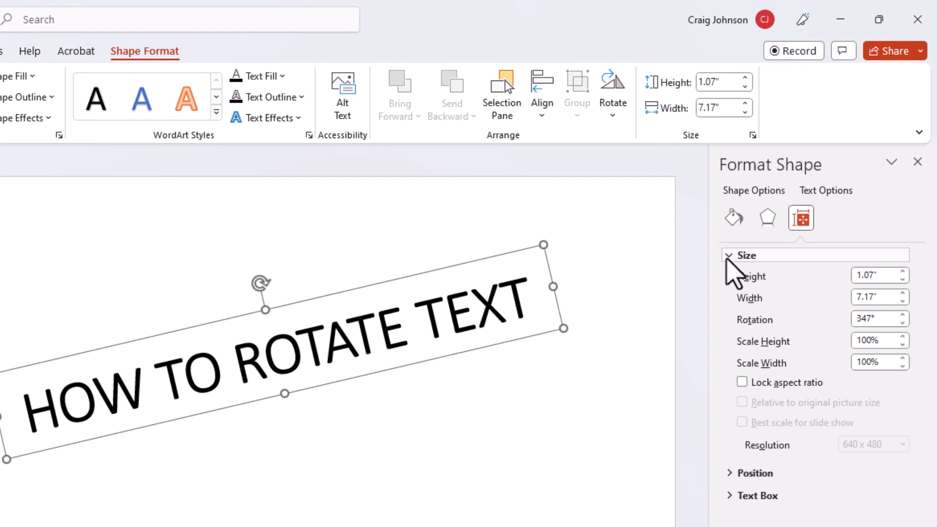
click(745, 255)
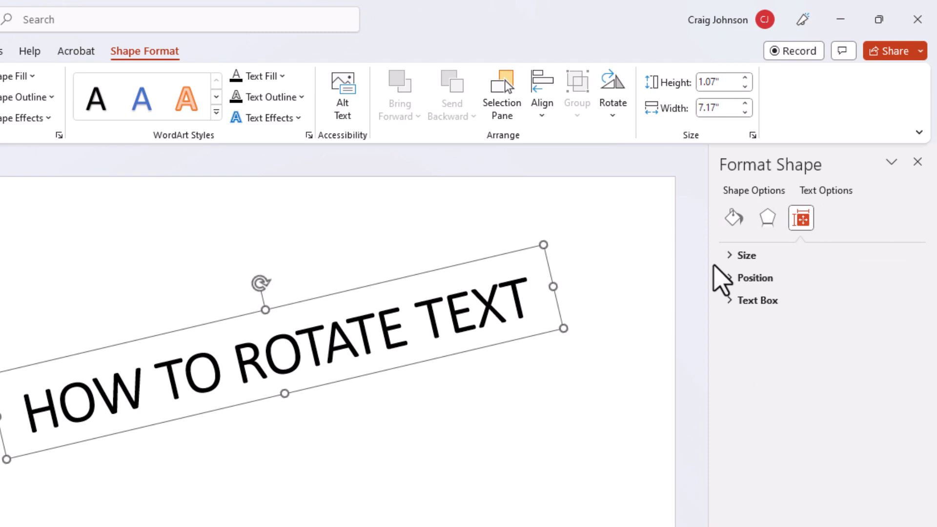
click(746, 255)
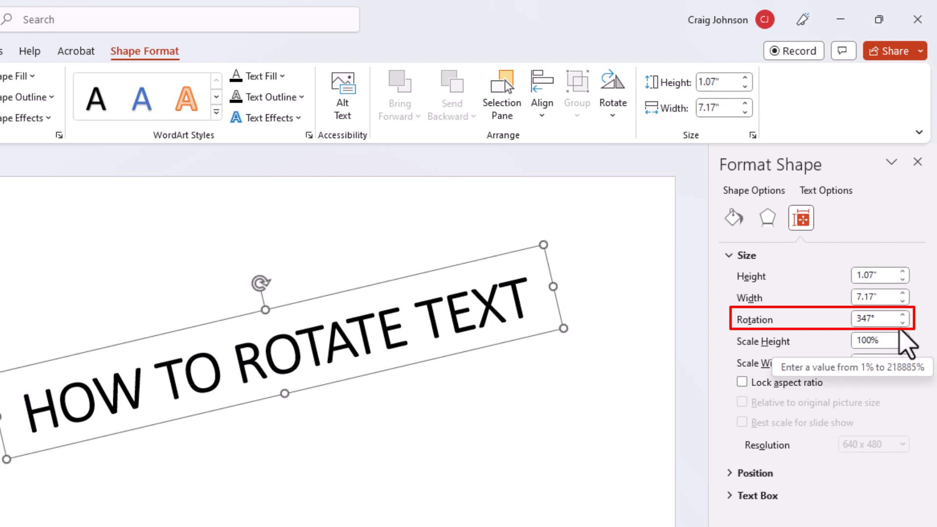
mouse_move(896, 344)
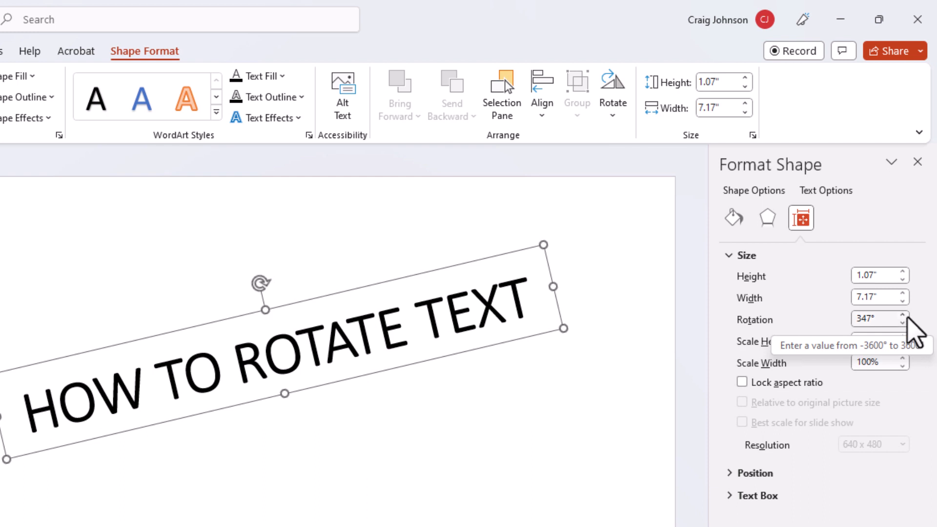
Step: Nudge the Rotation spinner up and down, then enter 50° as the title's rotation
click(904, 315)
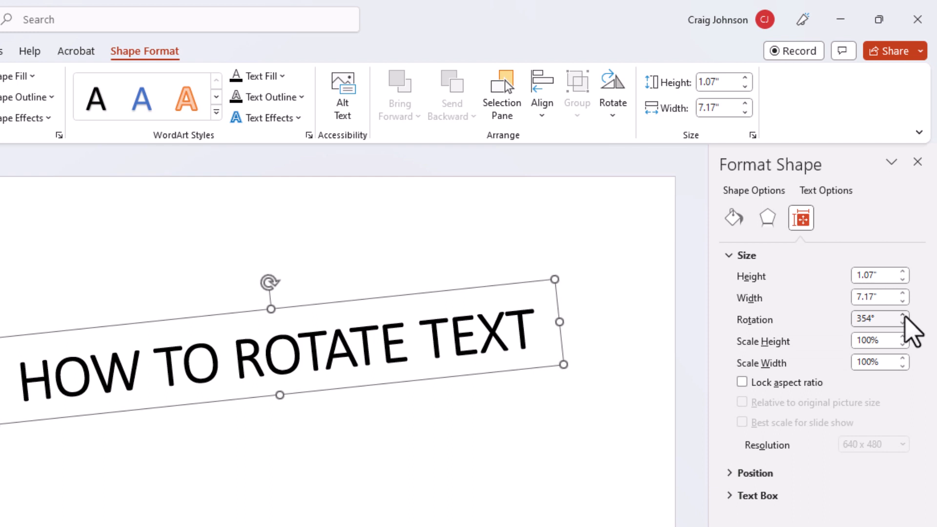
click(902, 315)
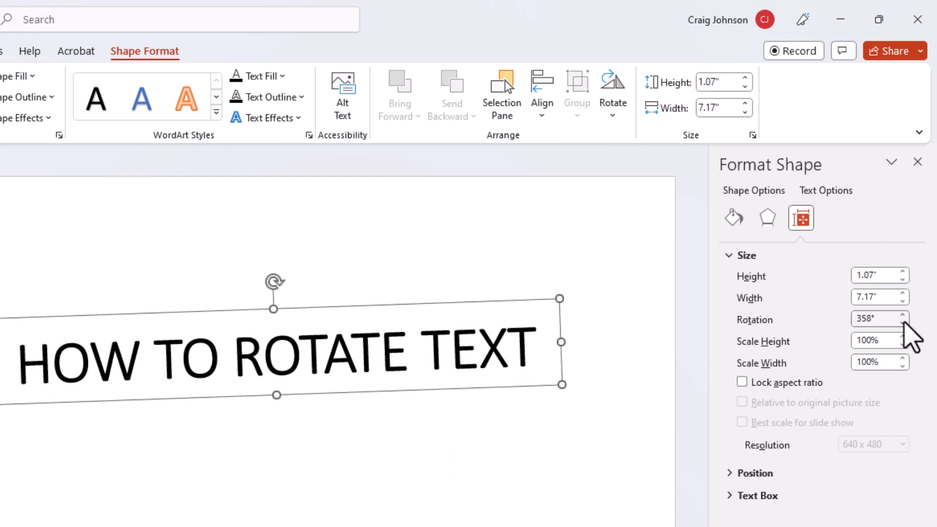
click(904, 322)
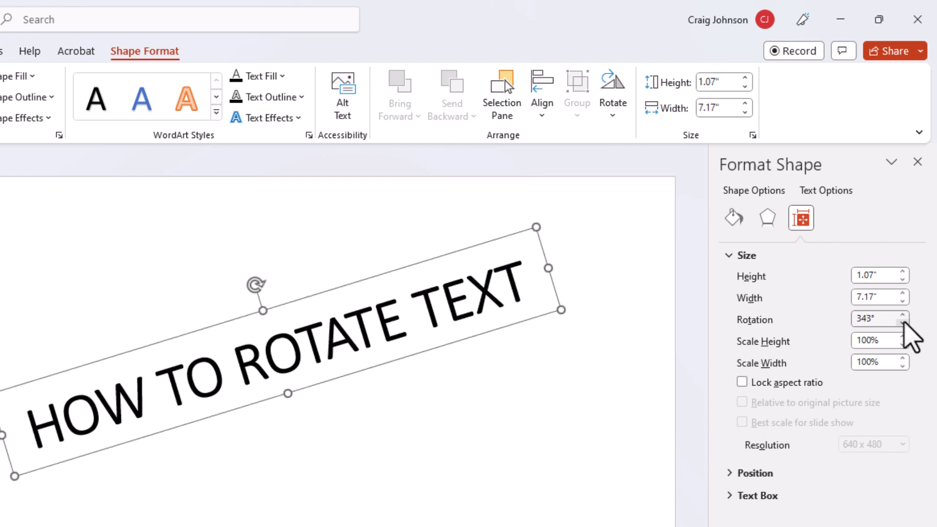
click(904, 323)
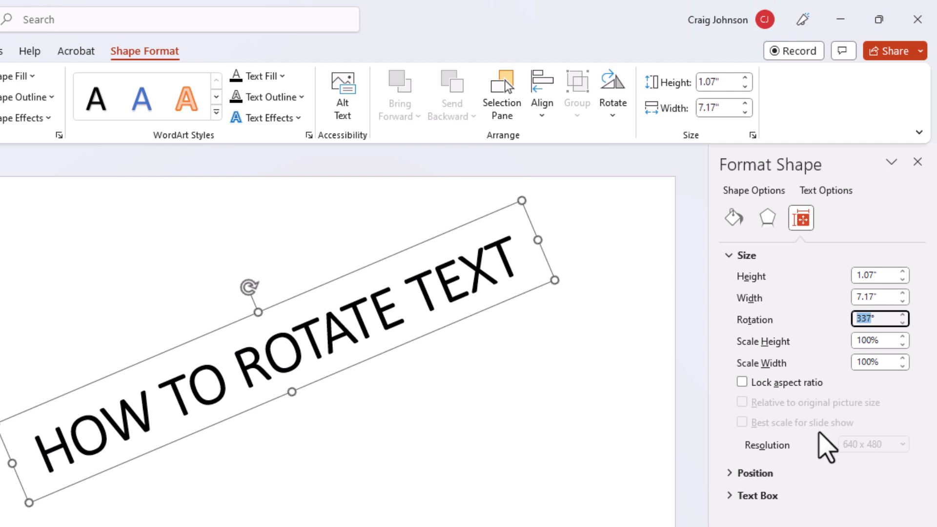
text(50°)
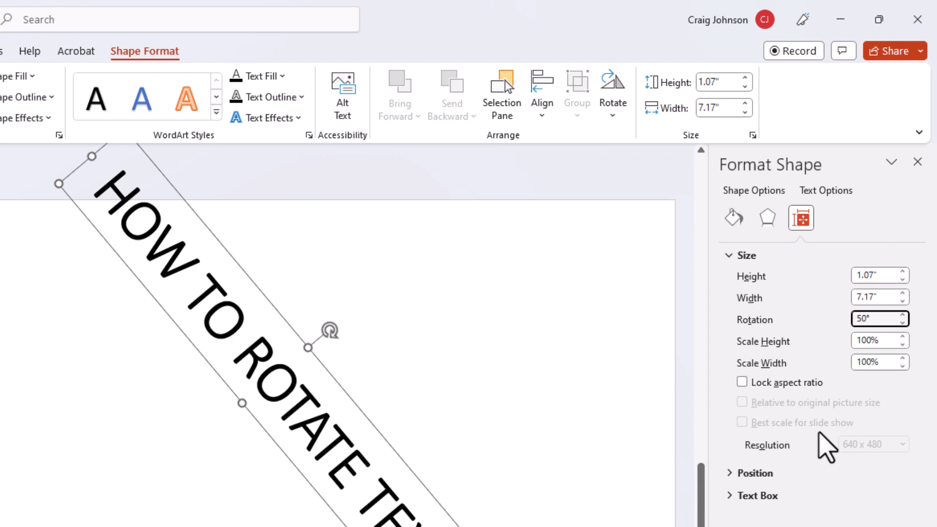
mouse_move(309, 444)
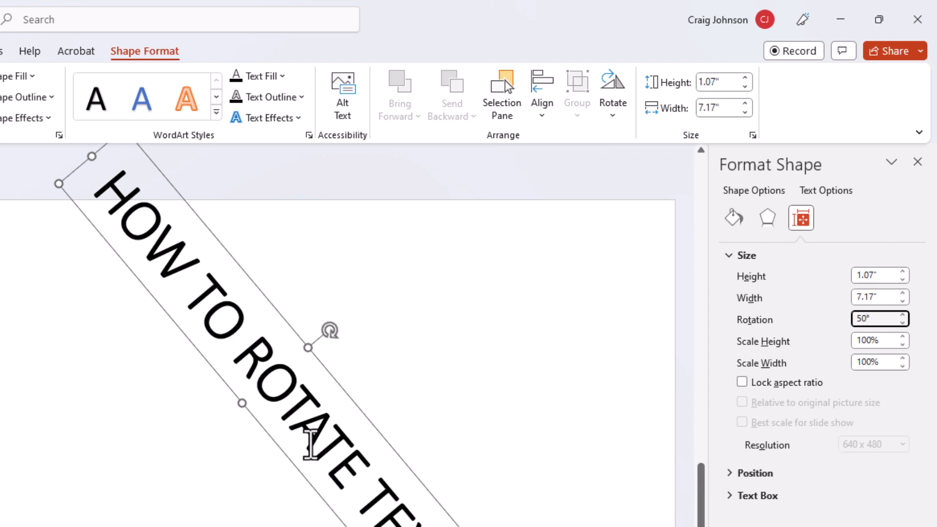